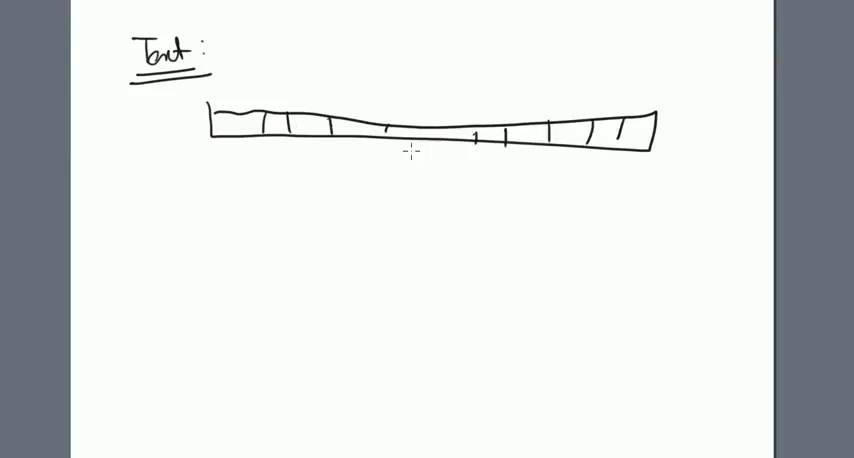
# Step: Circle the first cells of the segmented bar under the 'Test' heading and draw a downward arrow
pyautogui.moveTo(210, 148); pyautogui.dragTo(295, 158)
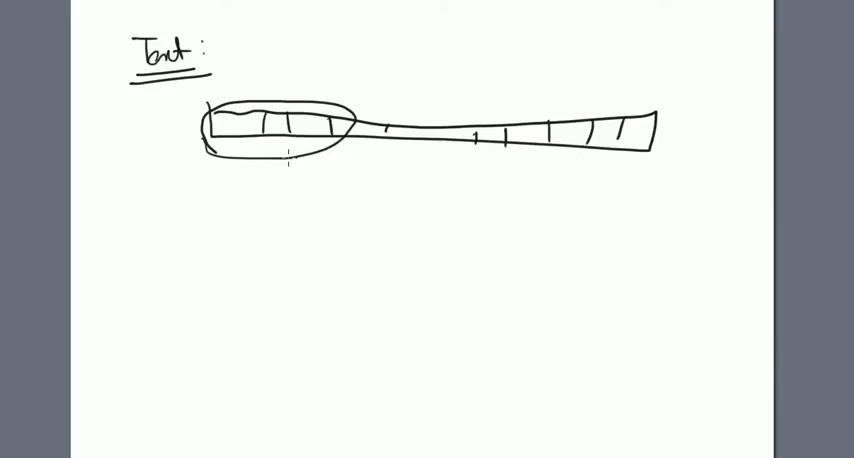
pyautogui.moveTo(288, 160); pyautogui.dragTo(288, 200)
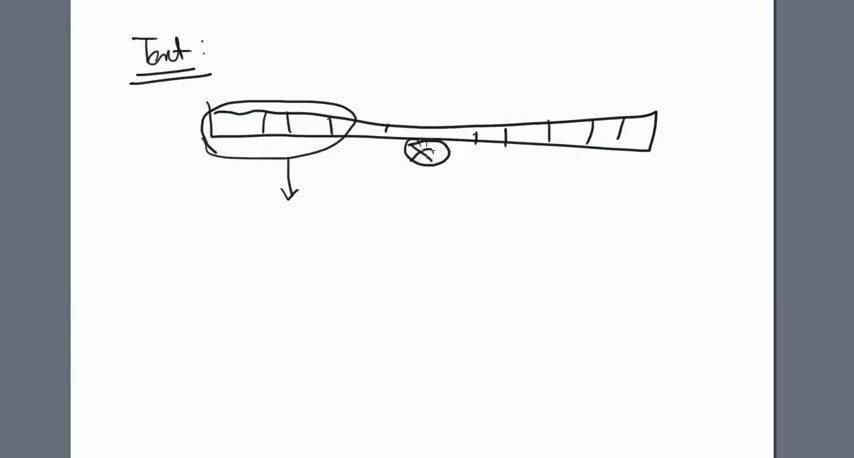
pyautogui.moveTo(273, 235)
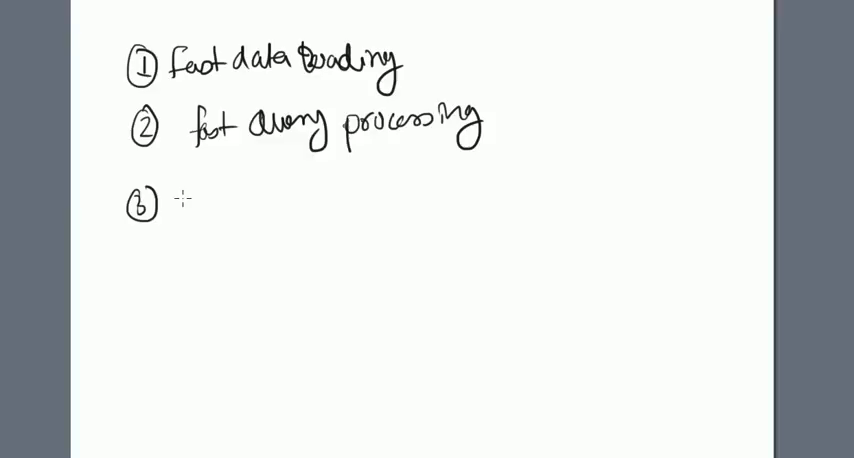
# Step: Add 'Efficient storage space' to the numbered benefits list
pyautogui.write('Efficient storage space')
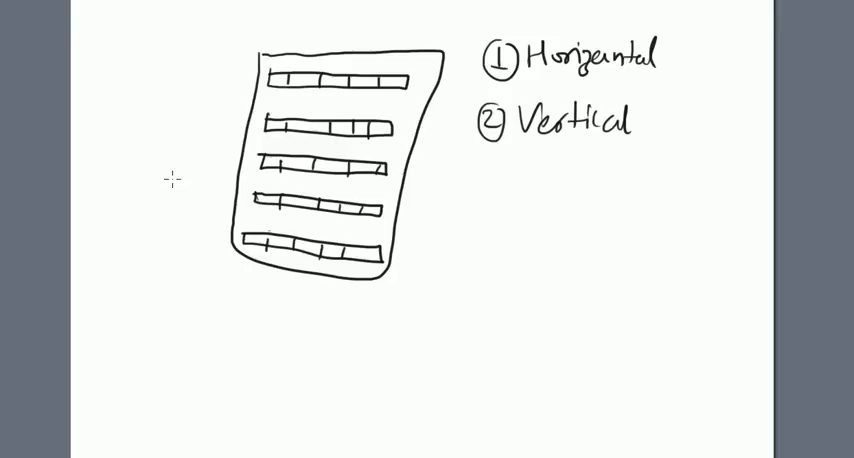
# Step: Draw a horizontal row strip on the whiteboard page
pyautogui.moveTo(155, 180); pyautogui.dragTo(280, 182)
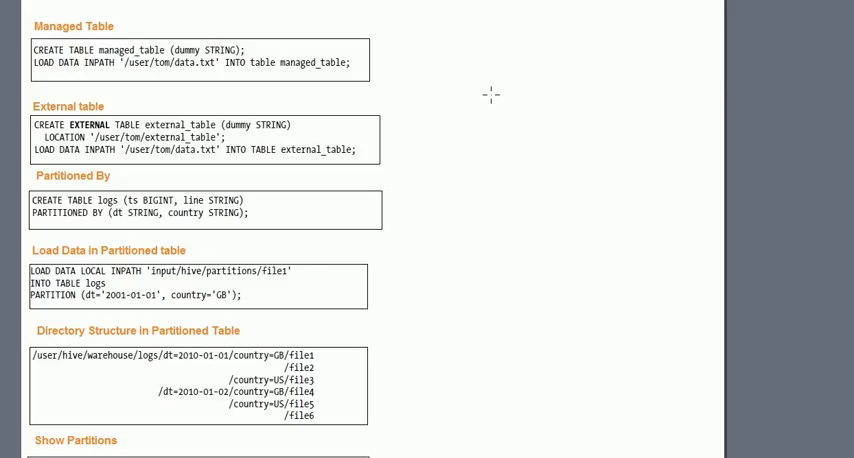
# Step: Mark STORED AS RCFILE in USER_RC, circle USER_TEXT's comma delimiter, and start a side note
pyautogui.scroll(-3)
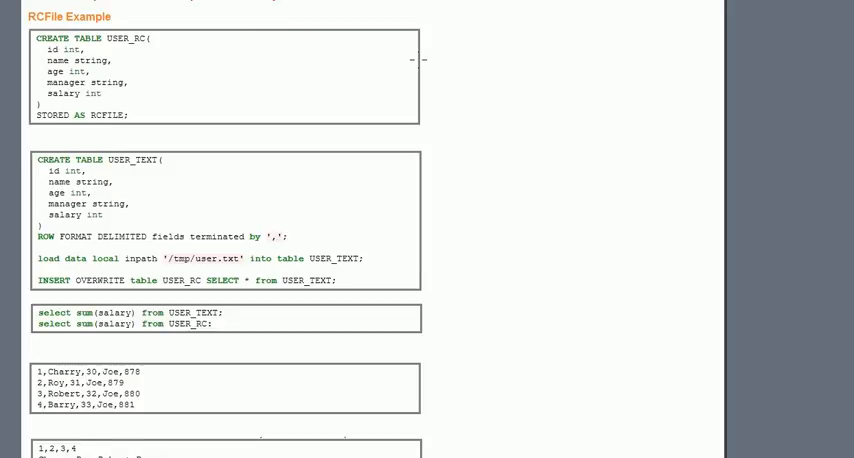
pyautogui.moveTo(167, 52)
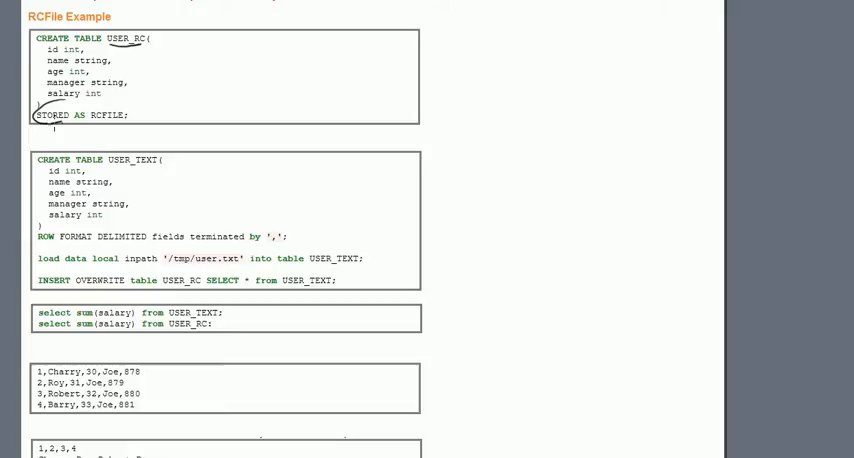
pyautogui.moveTo(55, 120); pyautogui.dragTo(130, 105)
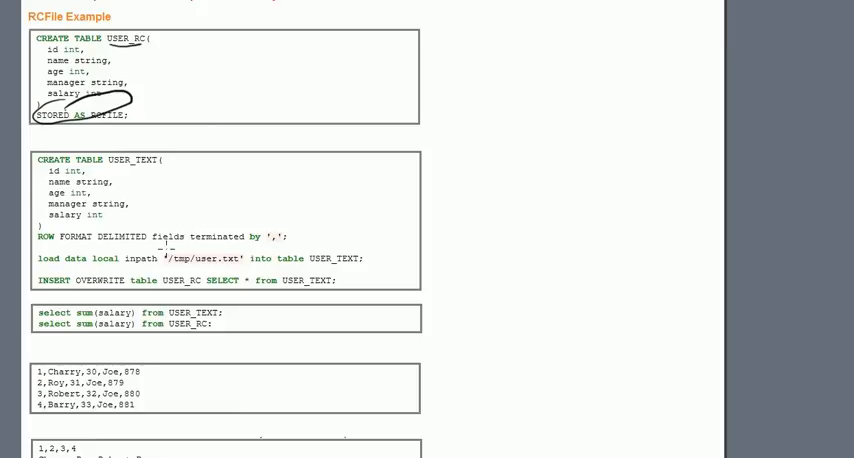
pyautogui.moveTo(160, 240); pyautogui.dragTo(285, 235)
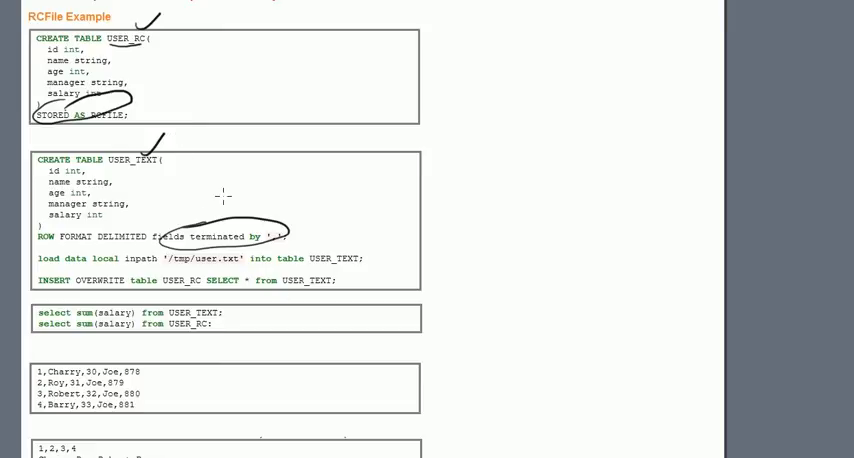
pyautogui.moveTo(131, 261)
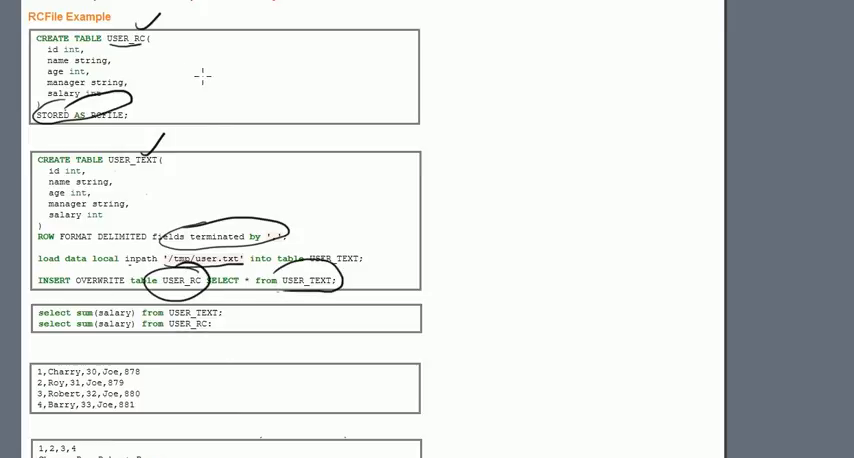
pyautogui.moveTo(420, 90); pyautogui.dragTo(420, 200)
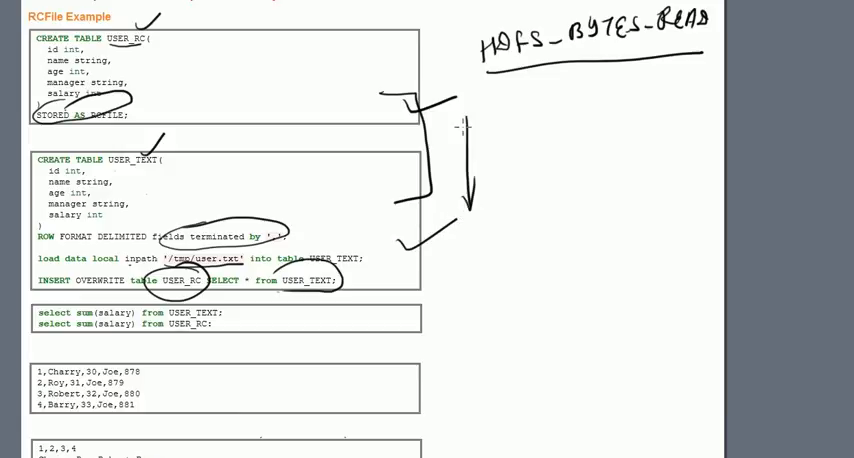
pyautogui.write('I/O')
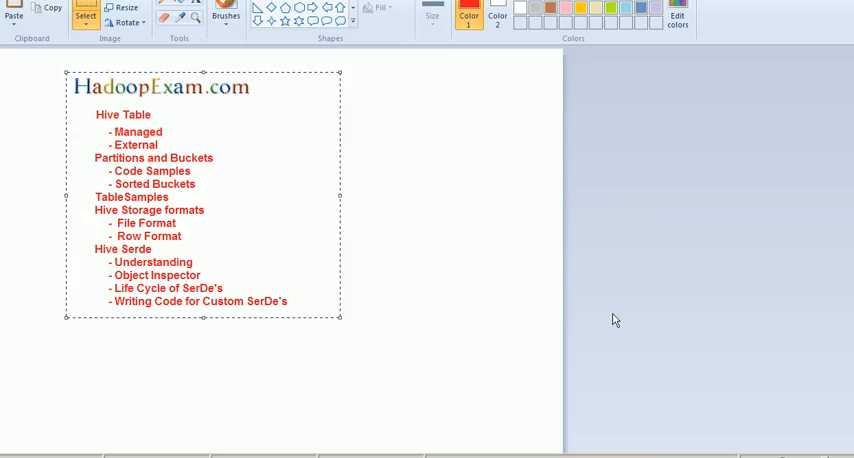
pyautogui.moveTo(360, 229)
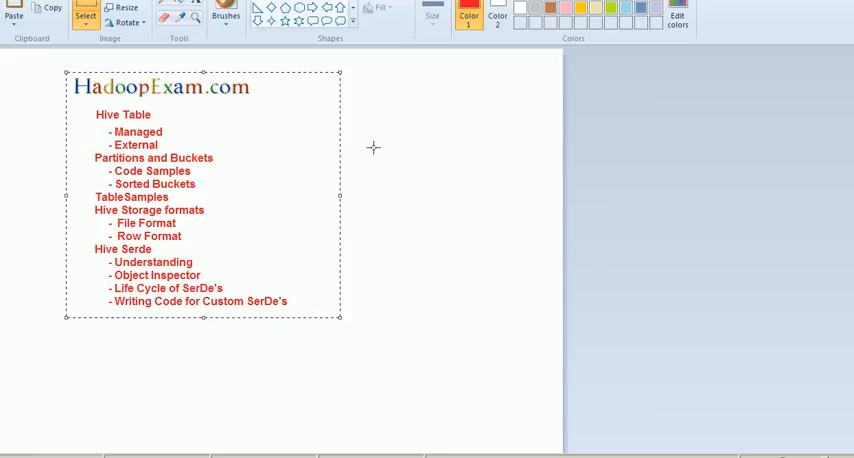
pyautogui.moveTo(64, 122)
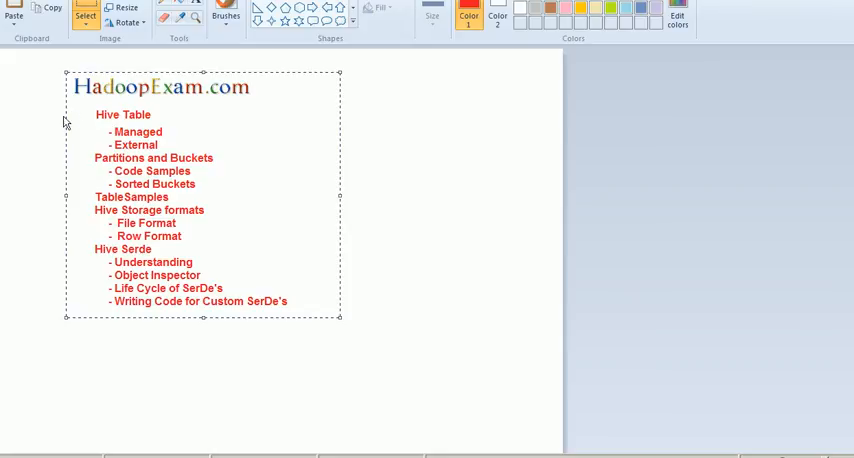
pyautogui.moveTo(70, 263)
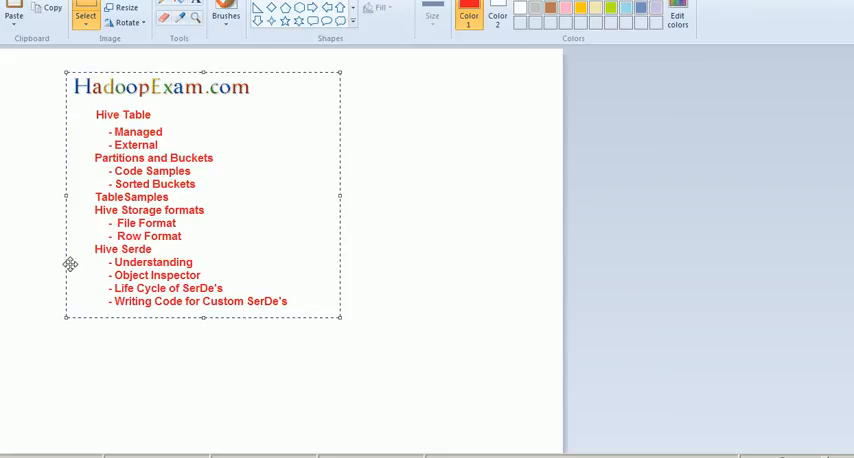
pyautogui.moveTo(137, 344)
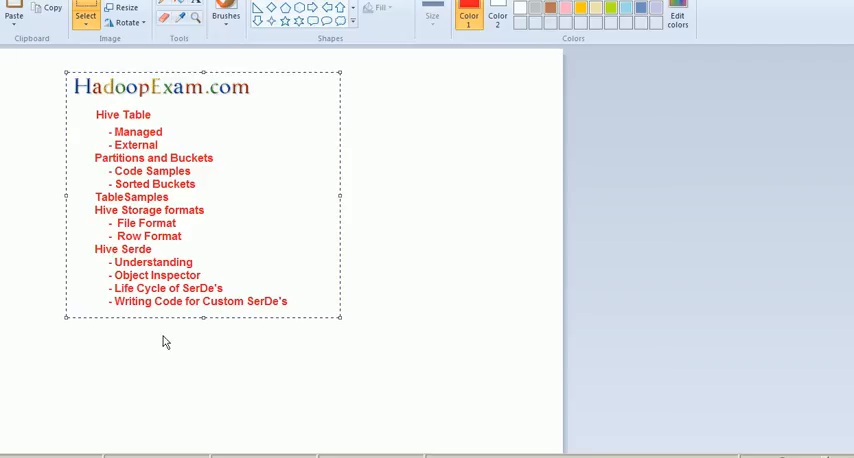
pyautogui.moveTo(270, 104)
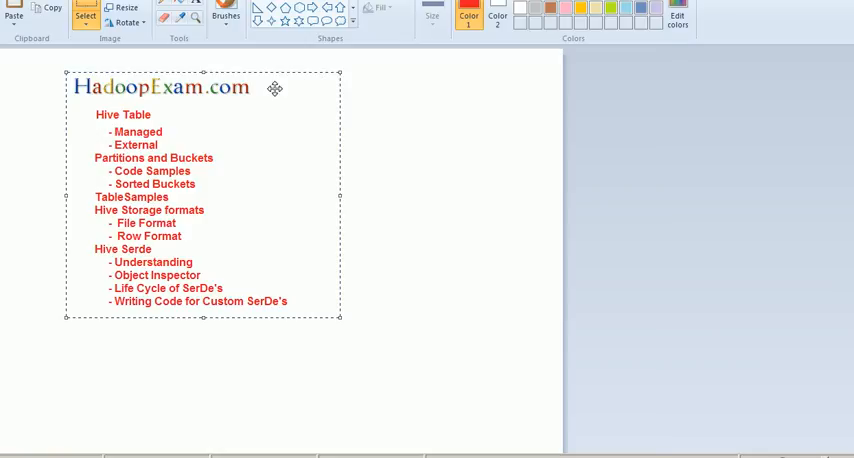
pyautogui.moveTo(193, 353)
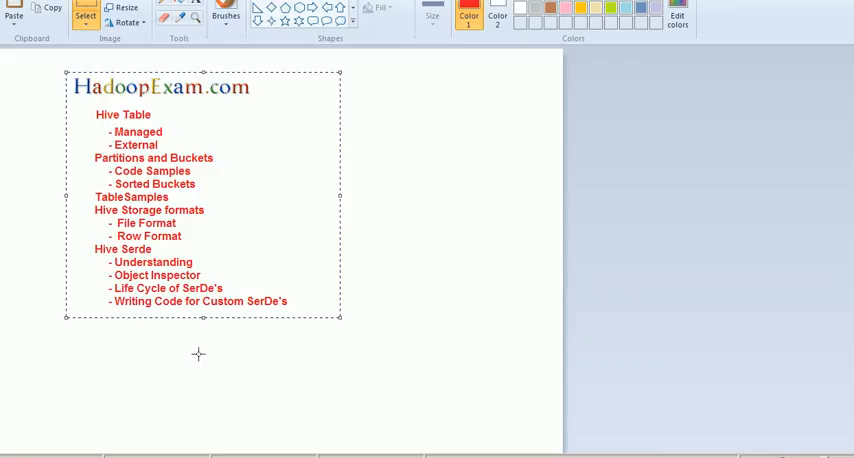
pyautogui.moveTo(220, 356)
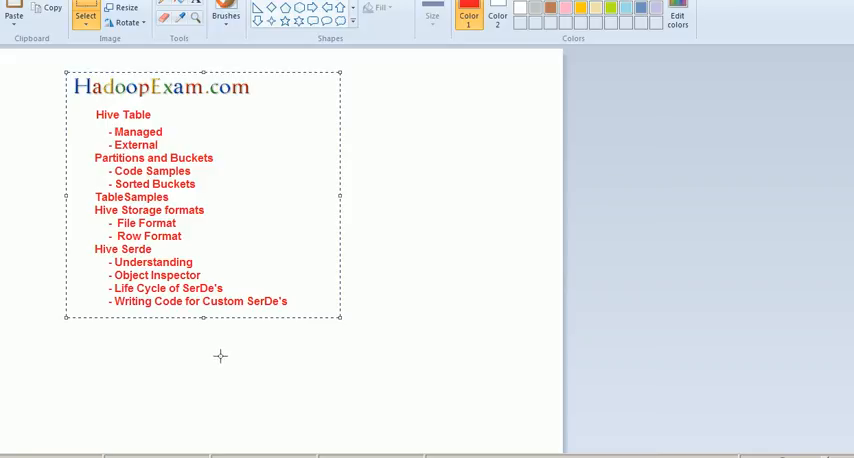